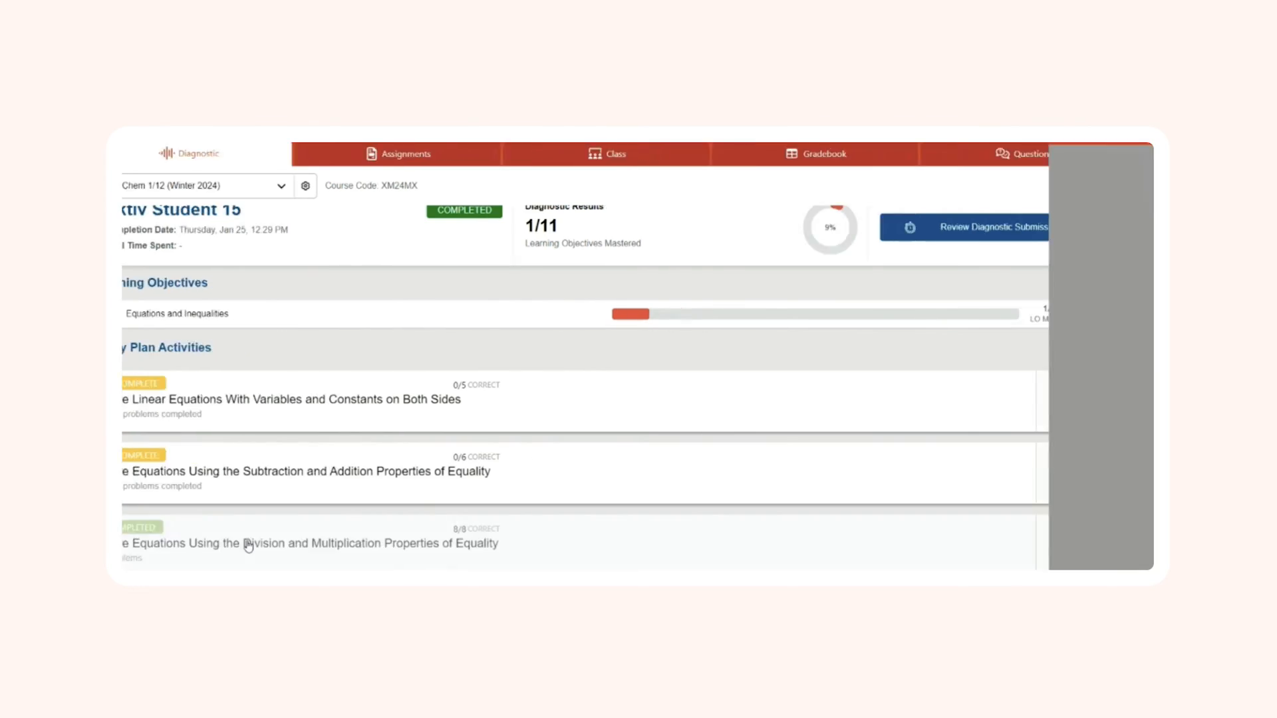
Step: Review the completed 8/8 division and multiplication equations activity and its solved problems
left_click(307, 542)
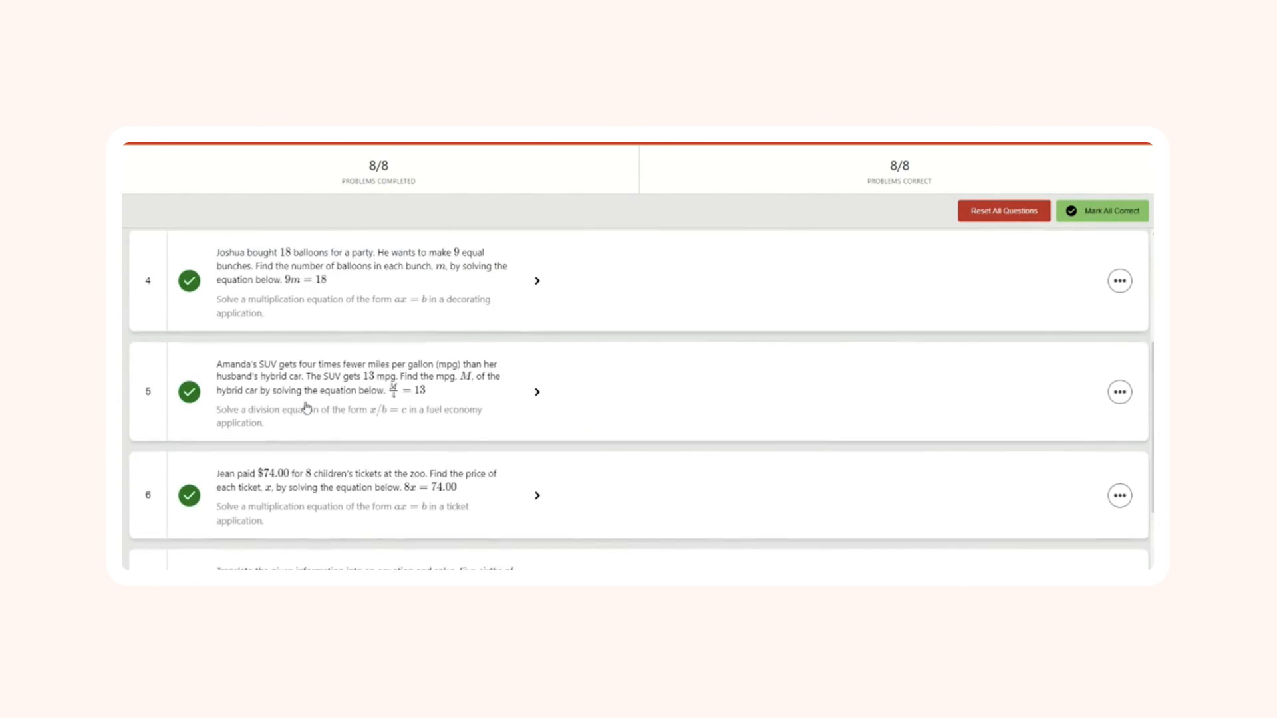
scroll("down", 3)
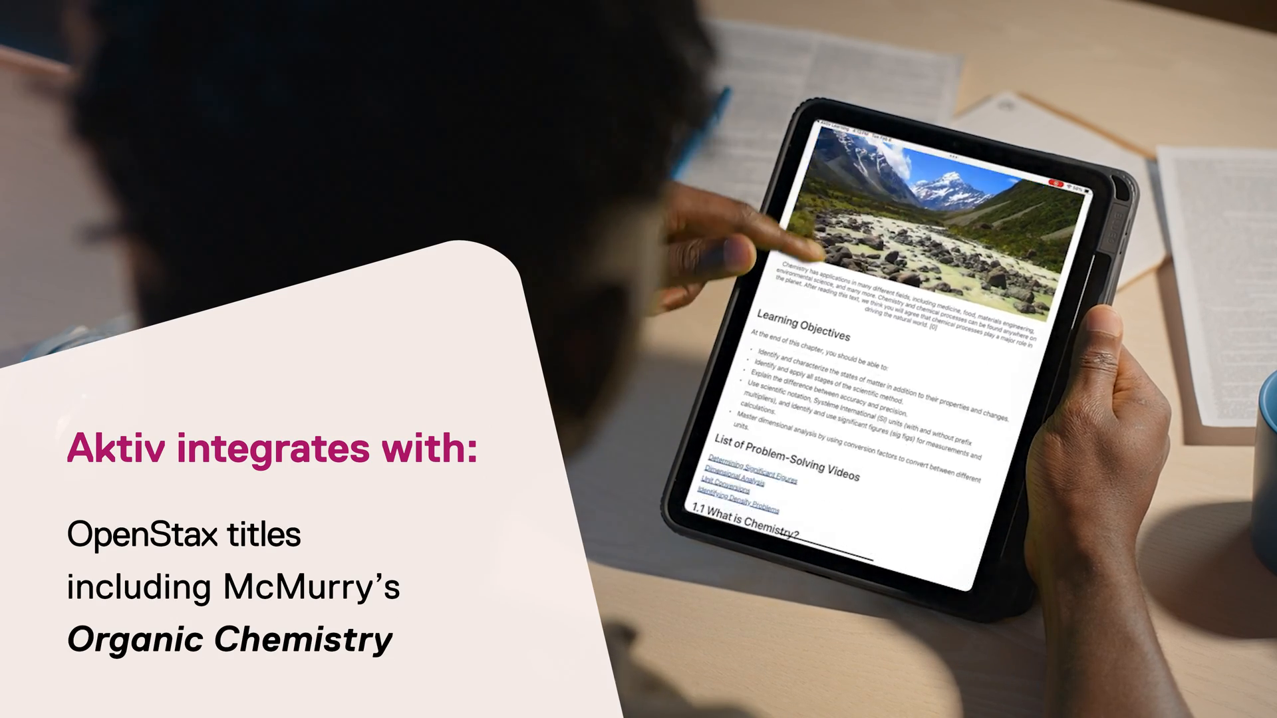
Step: Scroll the OpenStax chapter from Learning Objectives to section 1.2 on states of matter
scroll("down", 3)
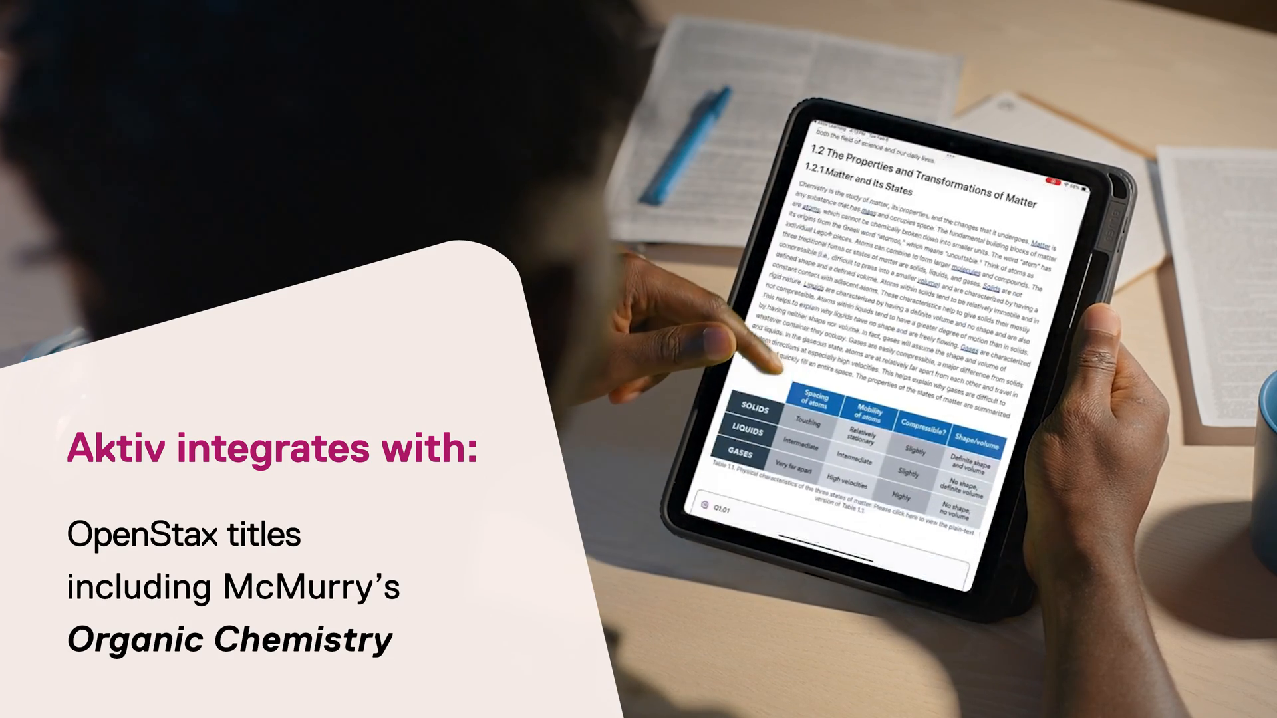